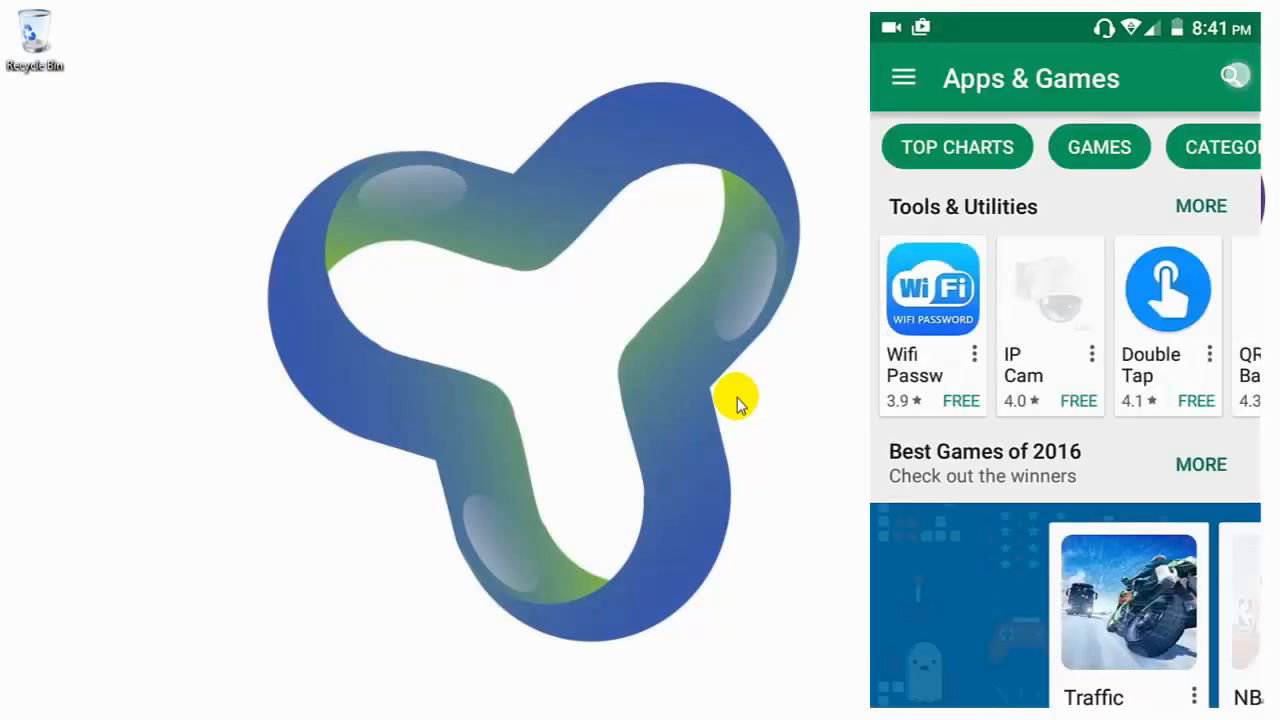
# Step: Search the Play Store for 'ip ca' and open the IP Webcam listing by Pavel Khlebovich
pyautogui.click(1235, 75)
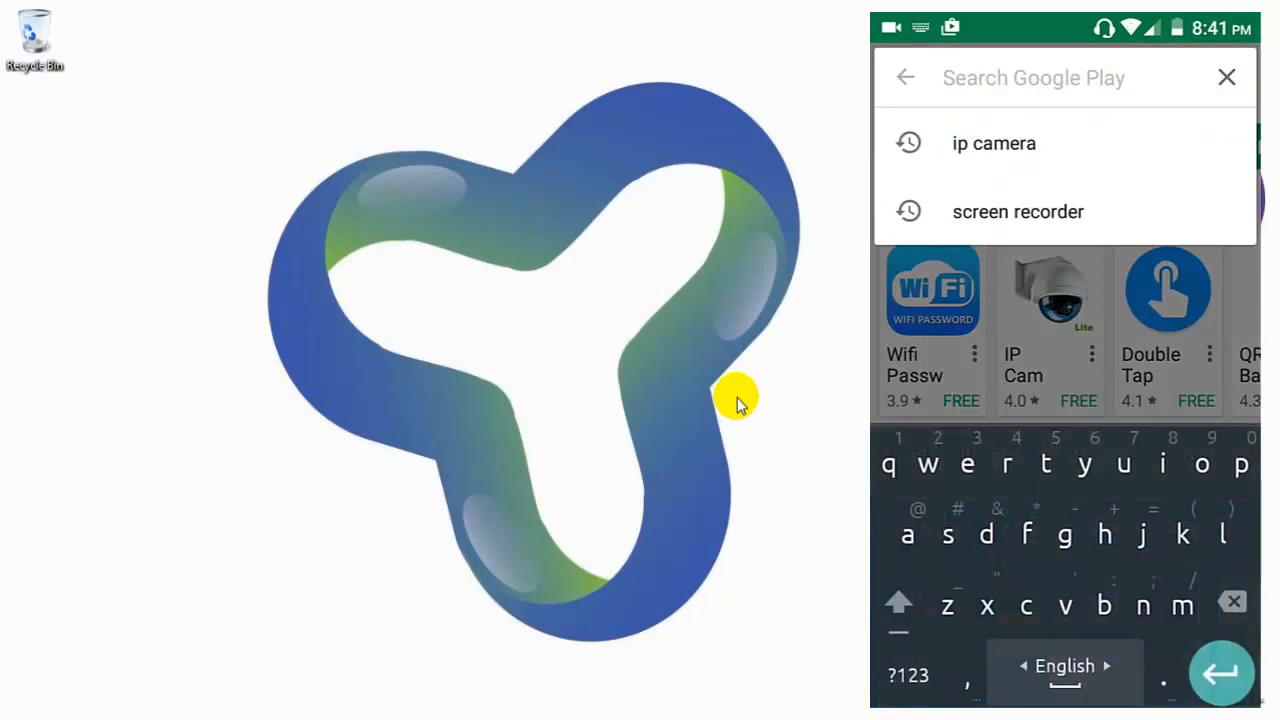
pyautogui.write('ip')
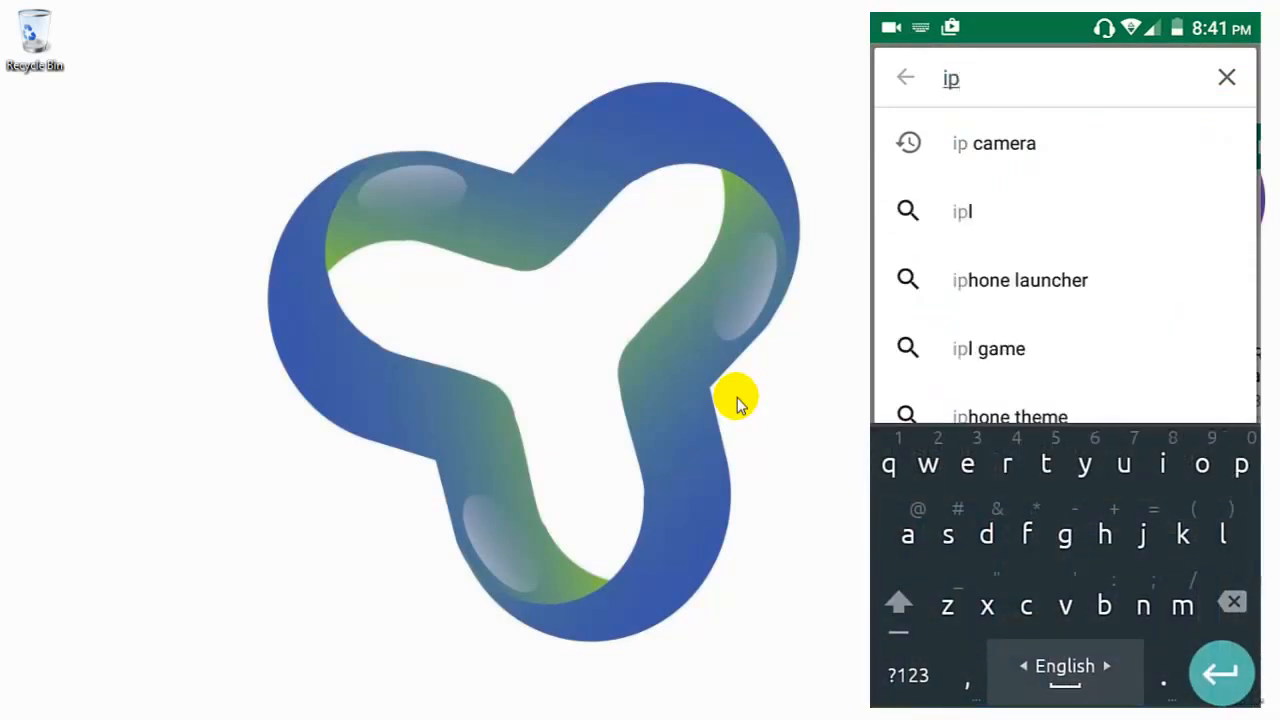
pyautogui.write('ca')
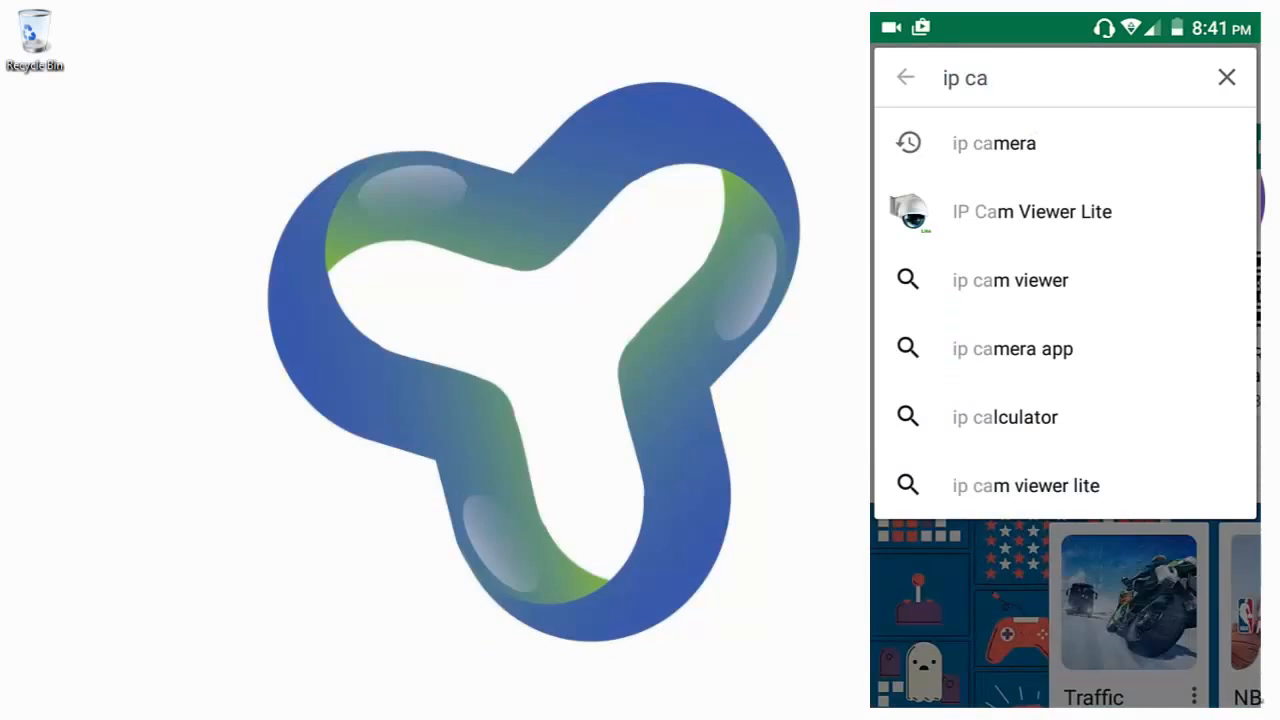
pyautogui.click(992, 143)
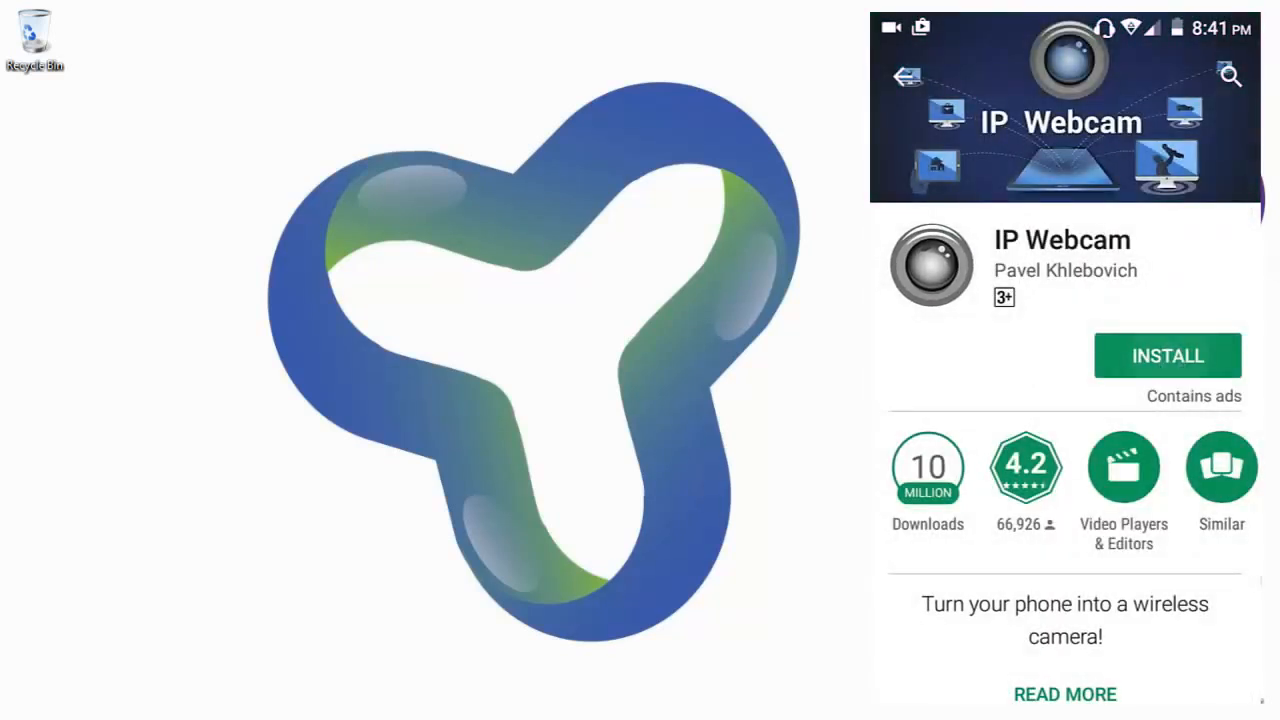
# Step: Install IP Webcam, accept its permissions, and launch the app to its settings list
pyautogui.click(1167, 355)
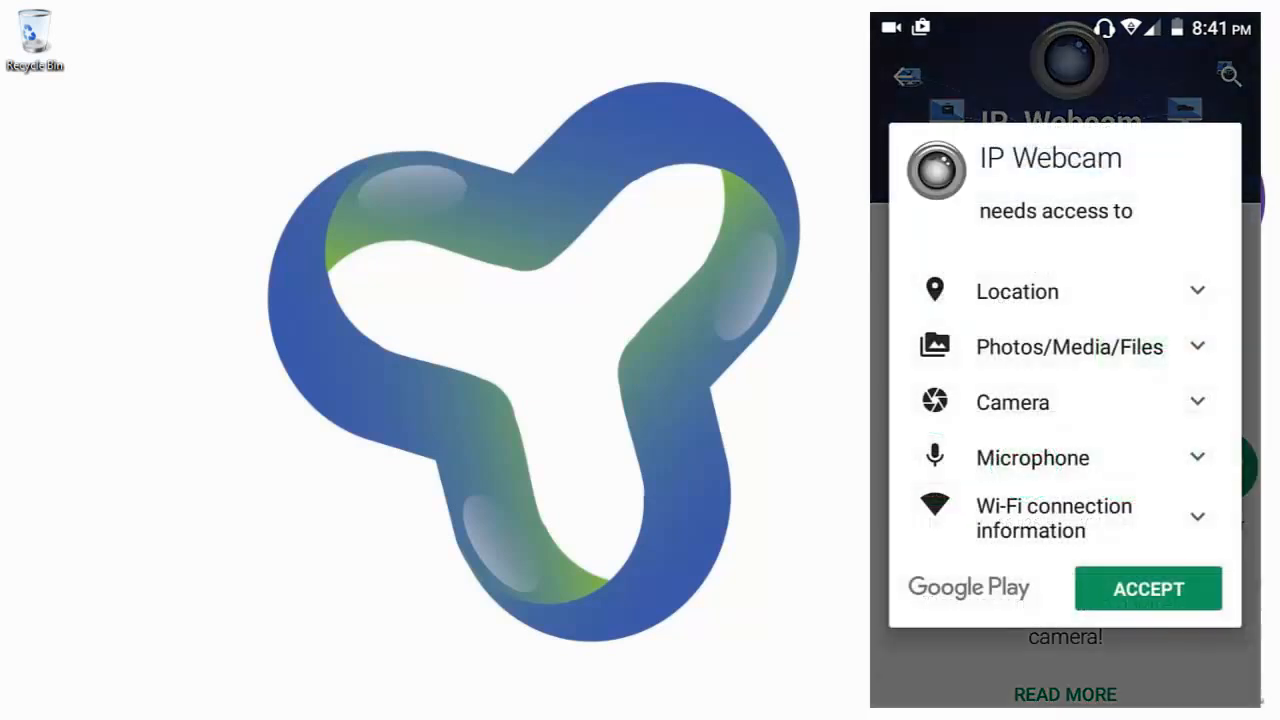
pyautogui.click(1147, 588)
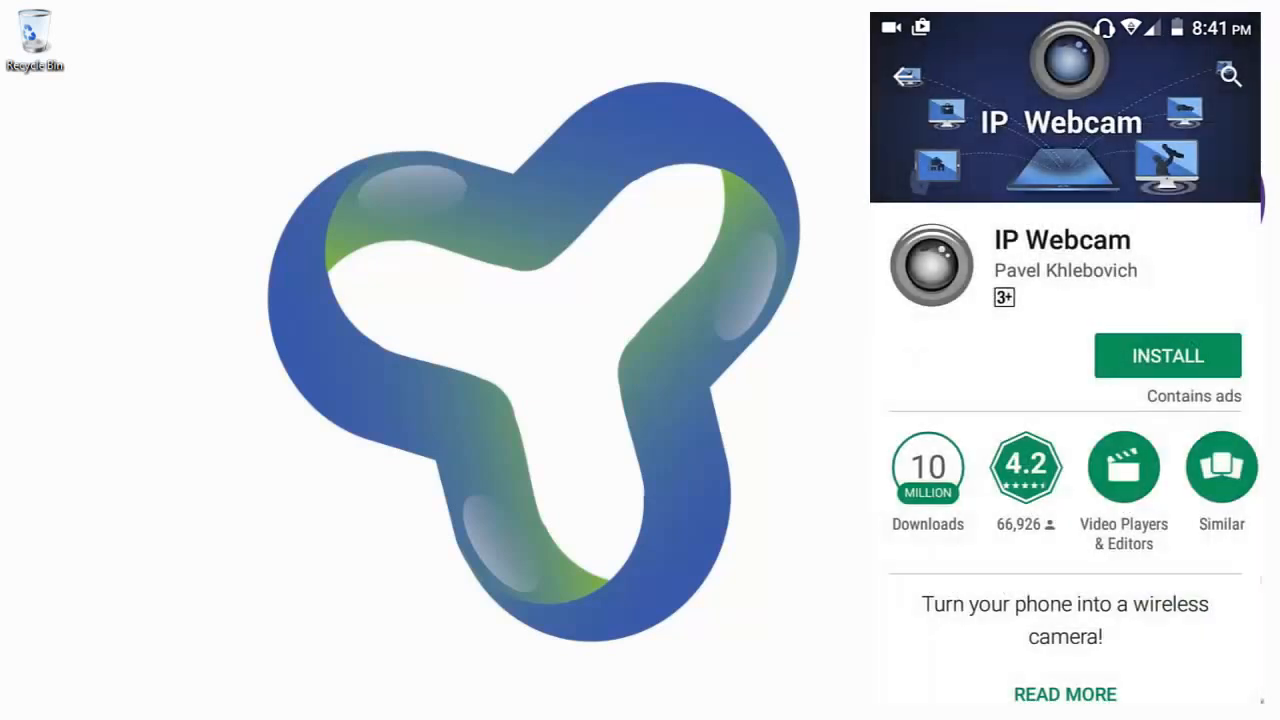
pyautogui.click(1167, 355)
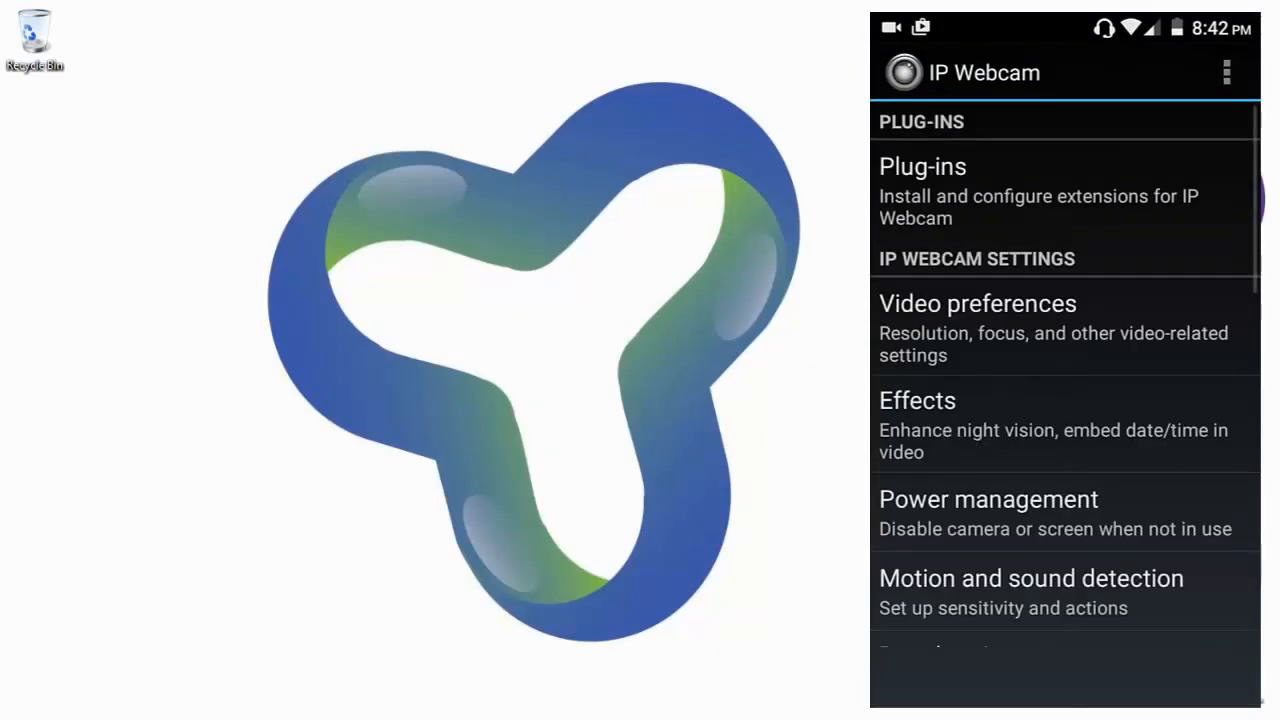
# Step: Answer the MKV recording format prompt and start the camera server at 192.168.0.122:8080
pyautogui.scroll(-3)
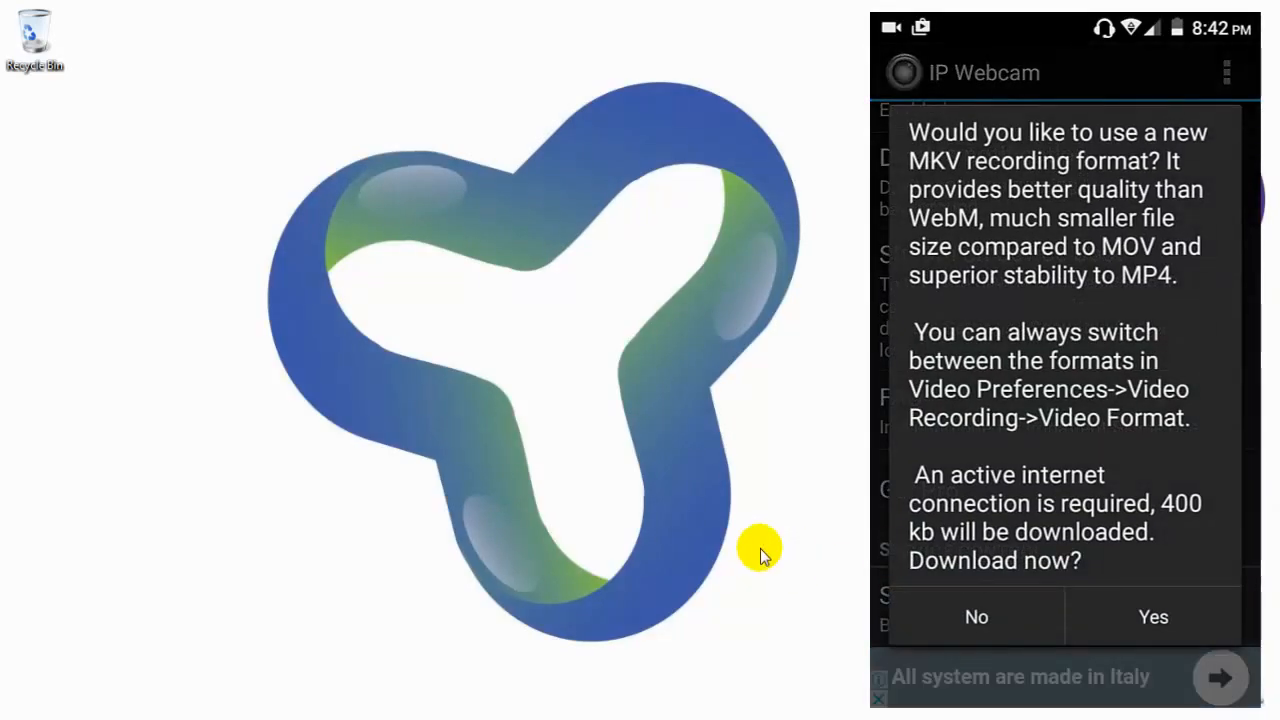
pyautogui.click(1152, 616)
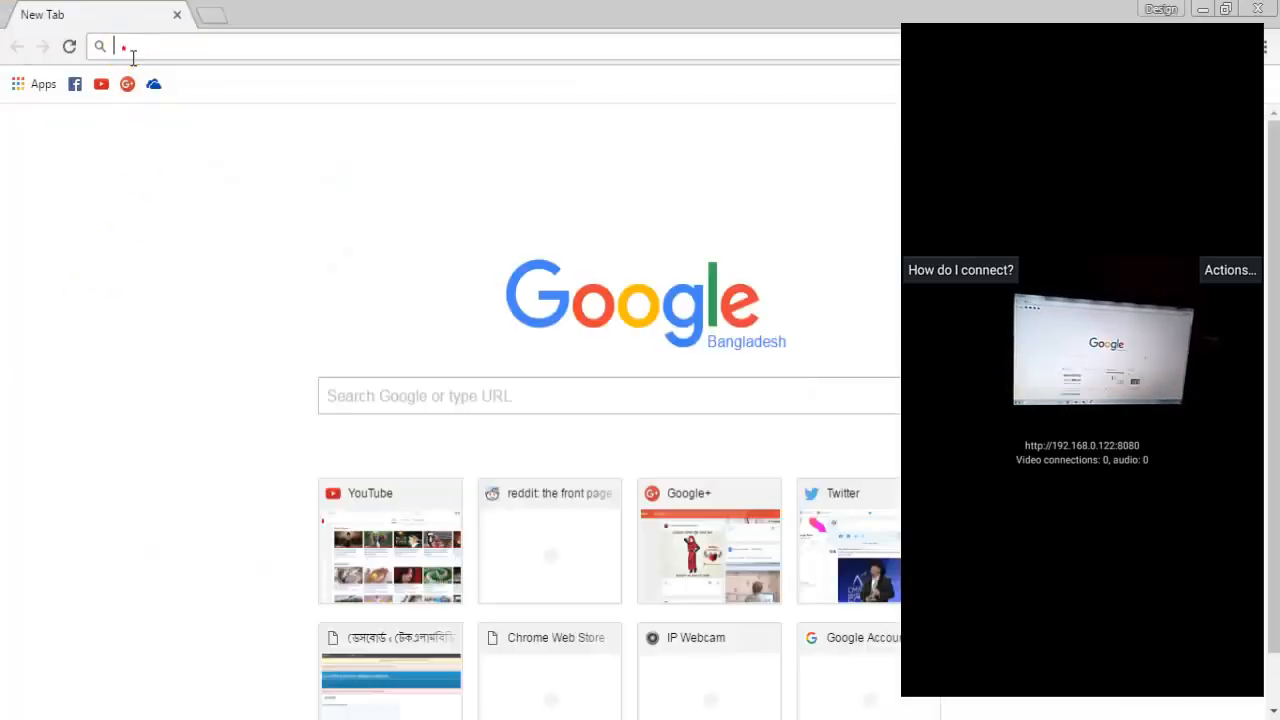
# Step: Clear the autocompleted YouTube address and go to 192.168.0.122:8080 in Chrome
pyautogui.click(120, 46)
pyautogui.write('ht')
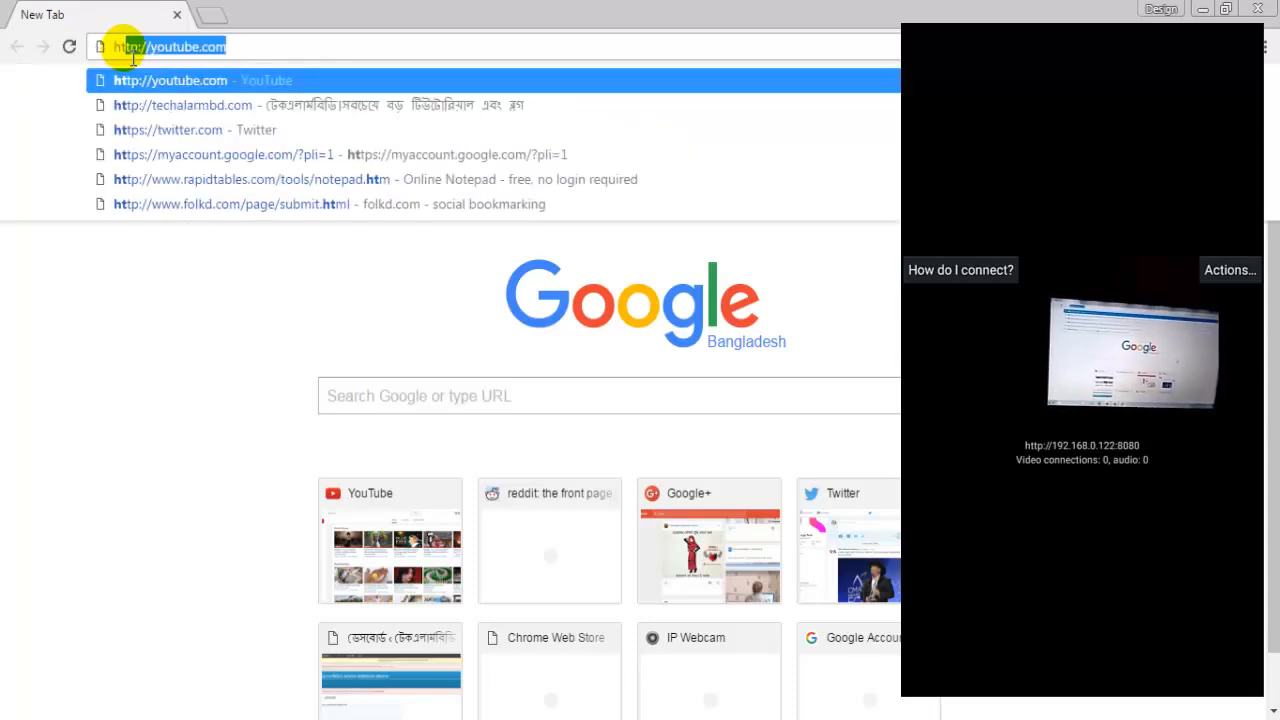
pyautogui.press('Backspace')
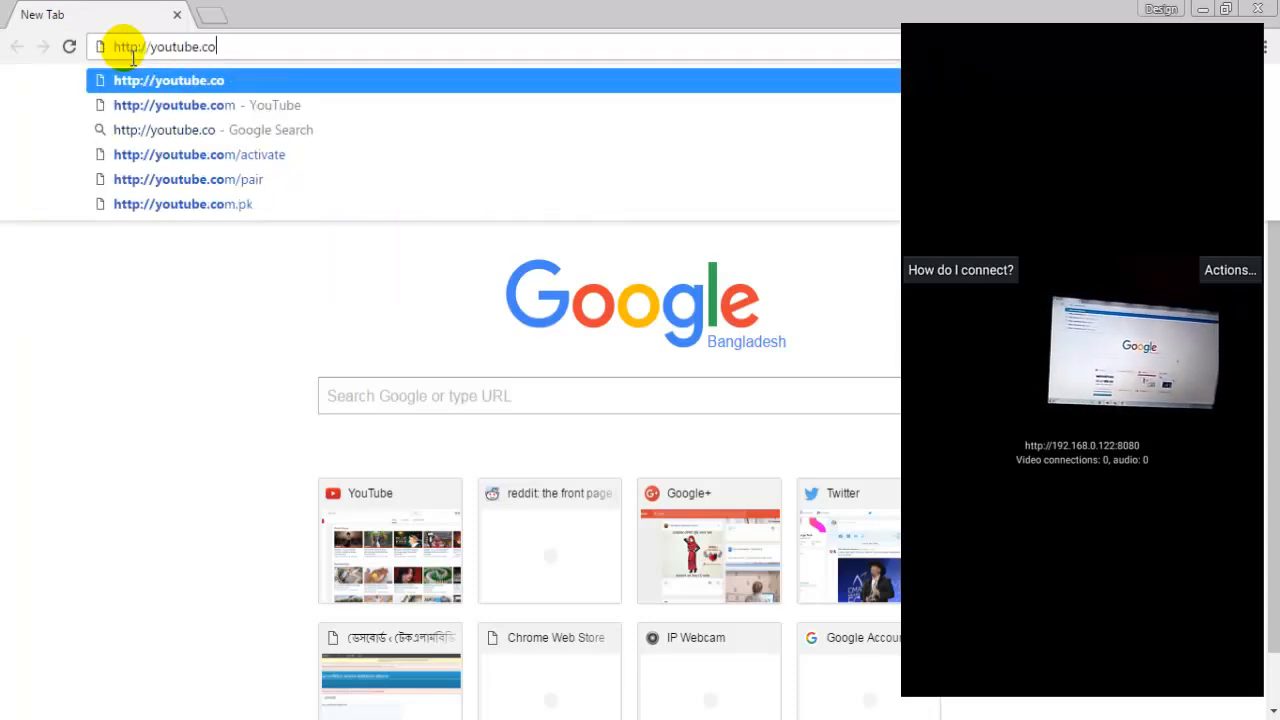
pyautogui.press('Backspace')
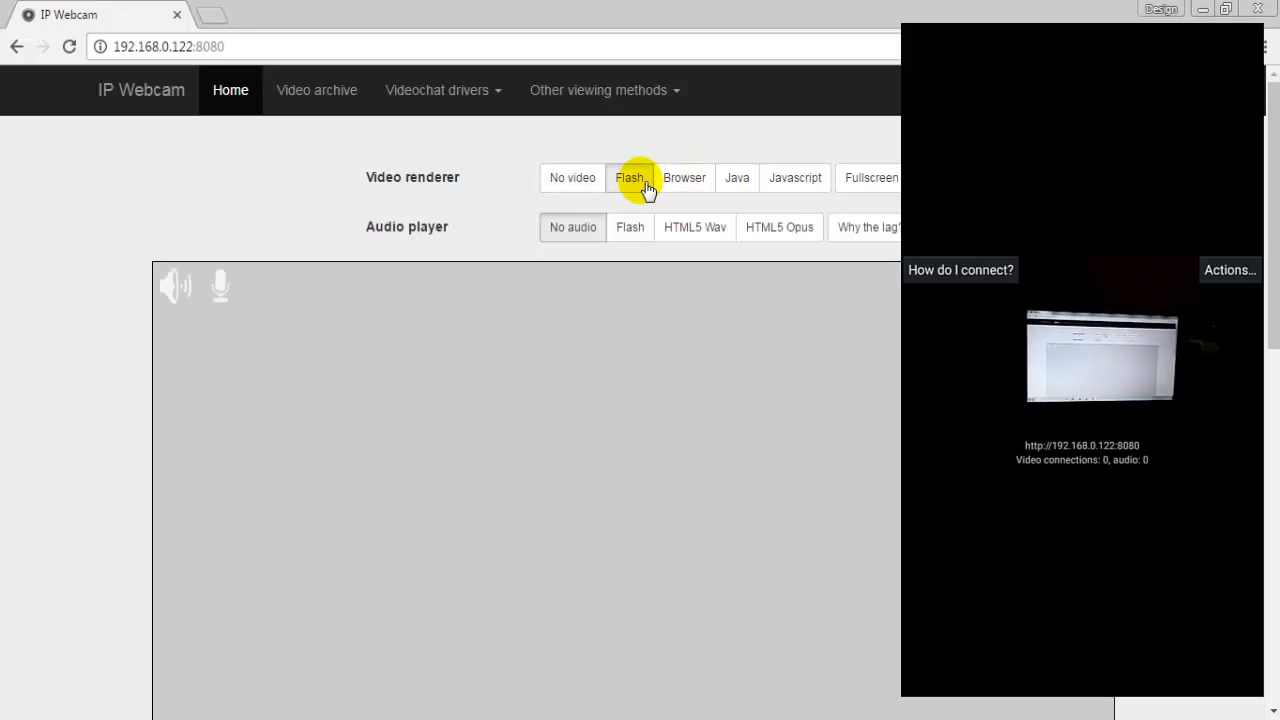
# Step: Play the live camera stream using the Flash video renderer
pyautogui.click(629, 177)
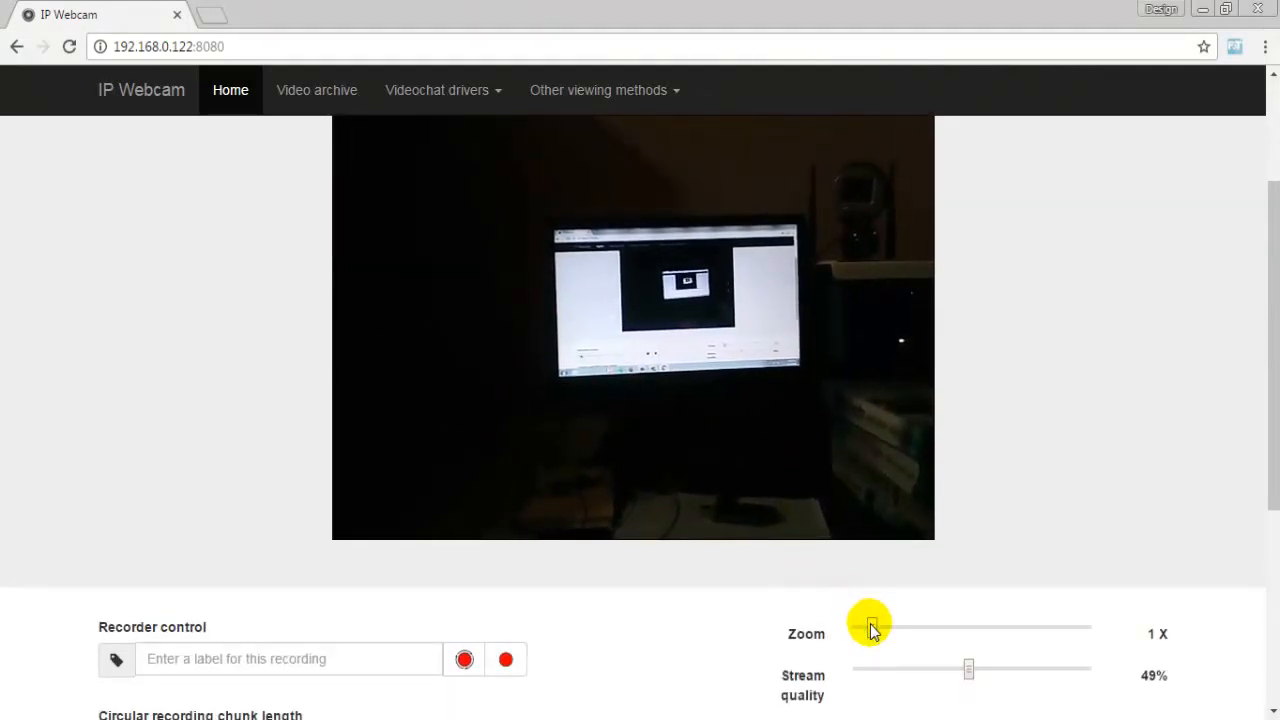
# Step: Adjust the camera zoom slider and settle it at 1.32X
pyautogui.moveTo(870, 625); pyautogui.dragTo(1012, 628)
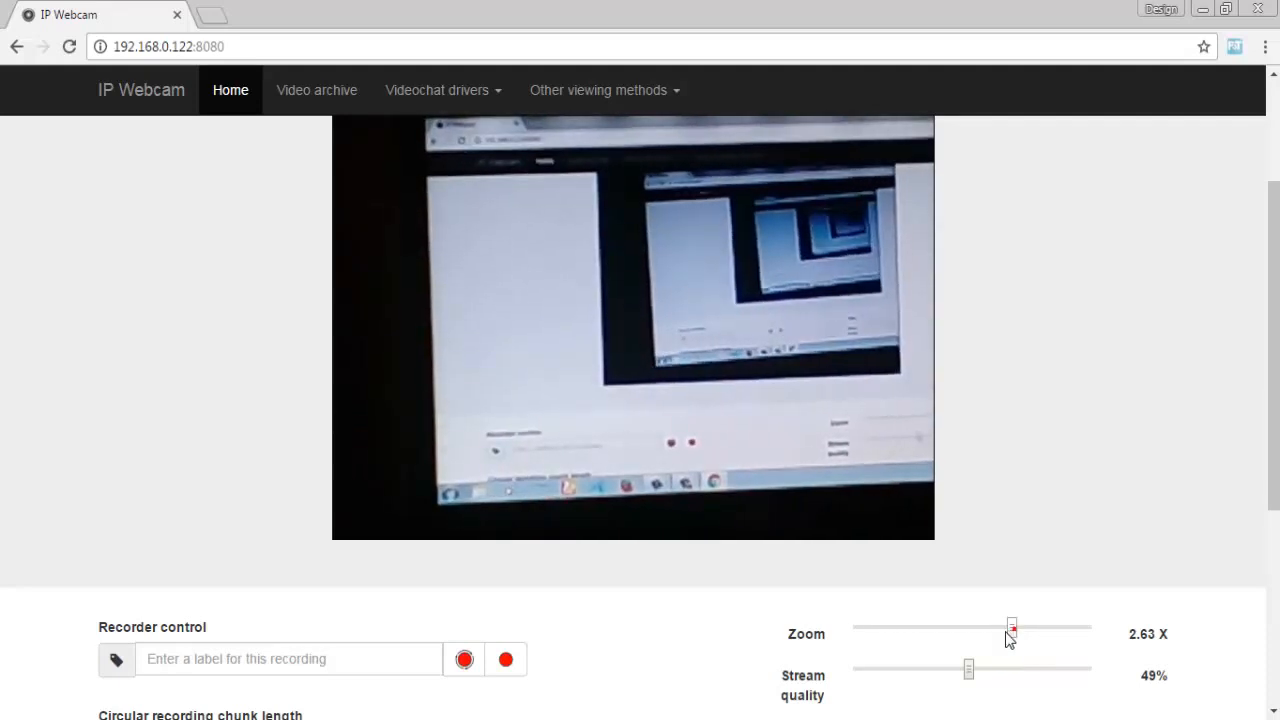
pyautogui.moveTo(1010, 627); pyautogui.dragTo(890, 627)
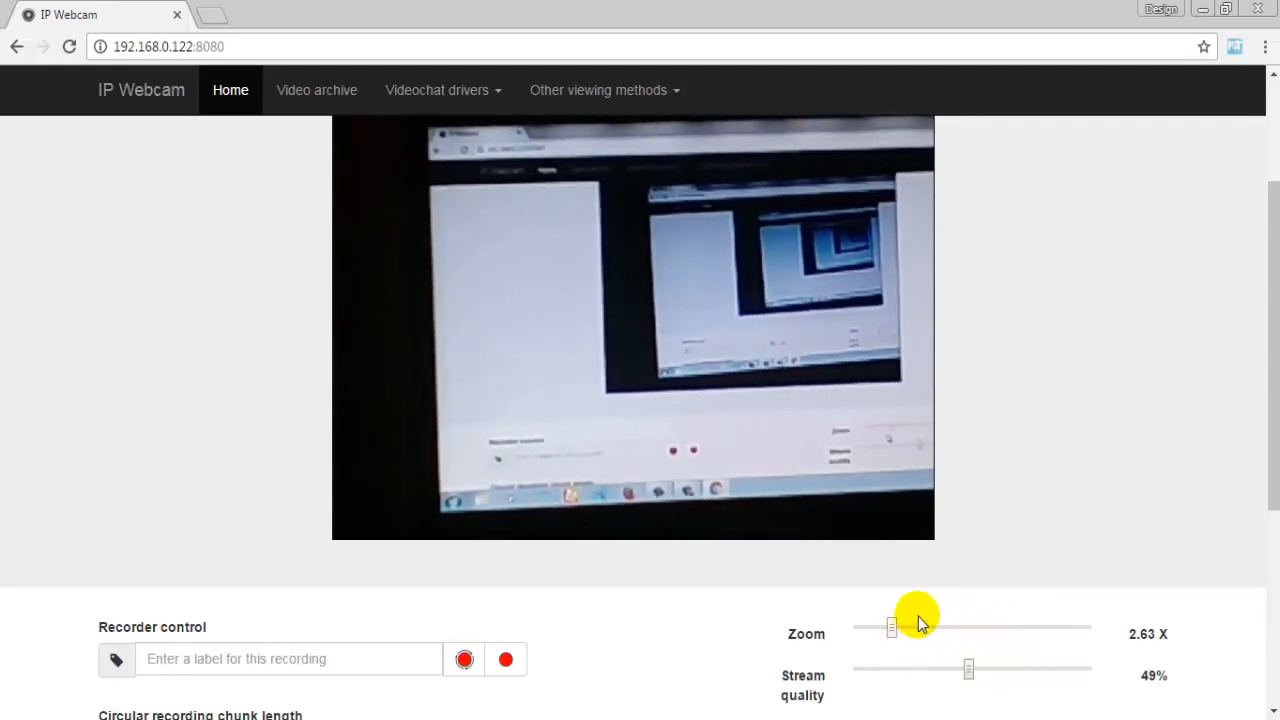
pyautogui.moveTo(890, 627); pyautogui.dragTo(912, 627)
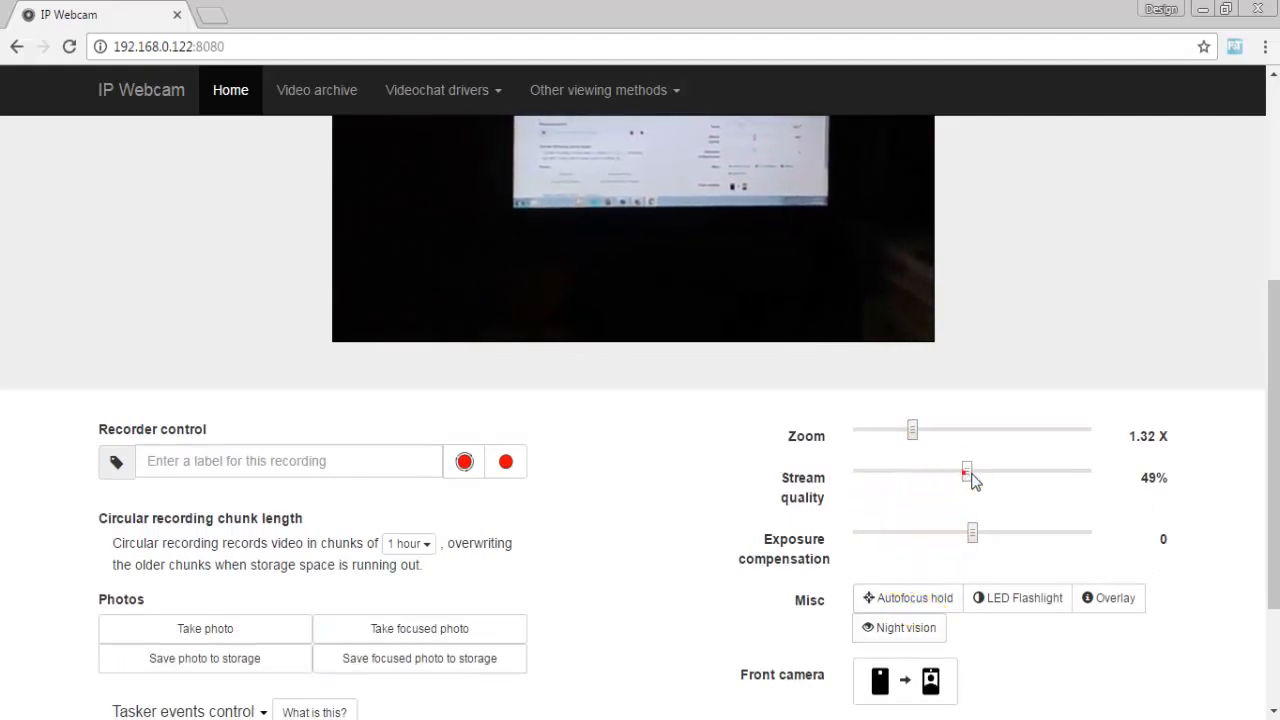
# Step: Raise the stream quality to 100% and scroll through the remaining controls
pyautogui.moveTo(965, 471); pyautogui.dragTo(1072, 471)
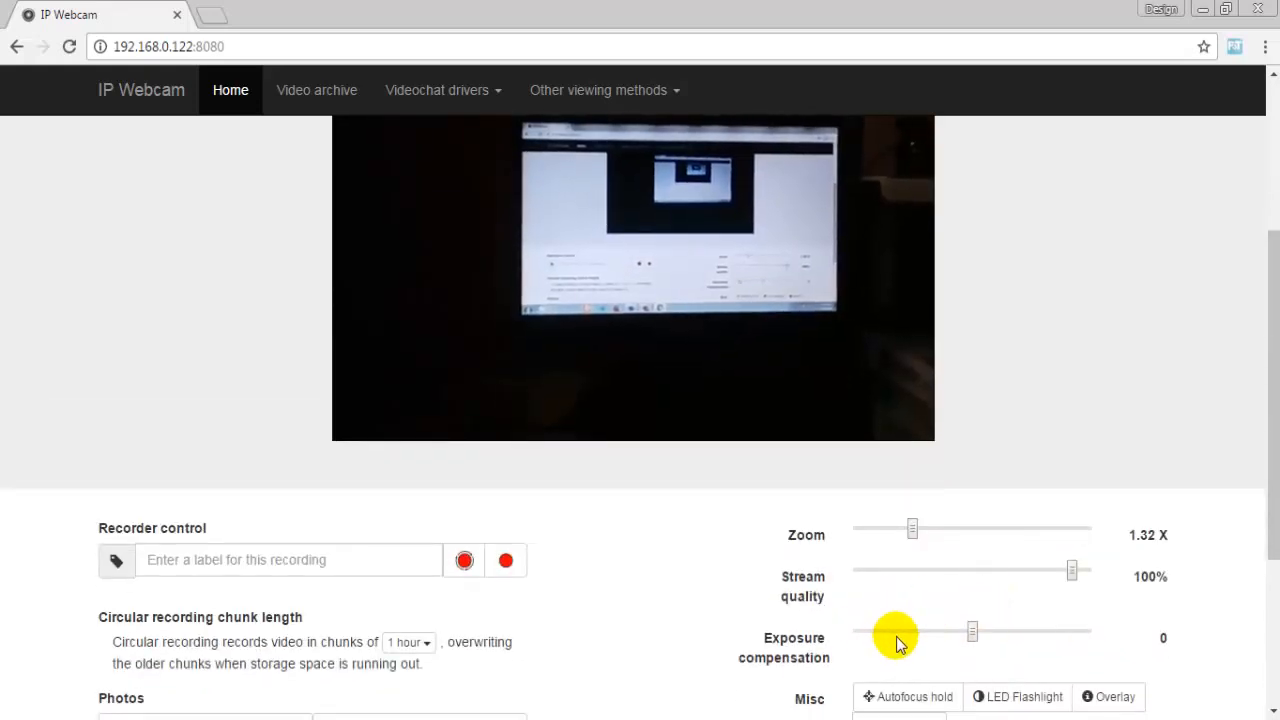
pyautogui.scroll(-3)
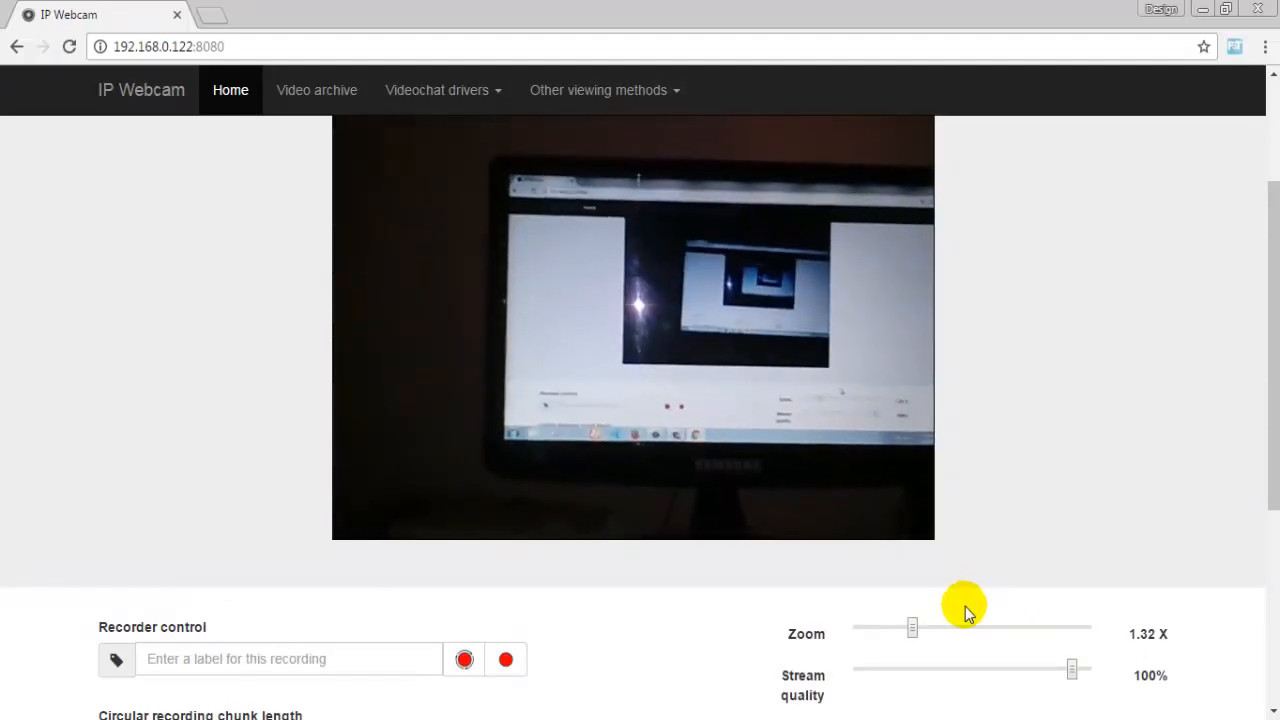
pyautogui.scroll(-3)
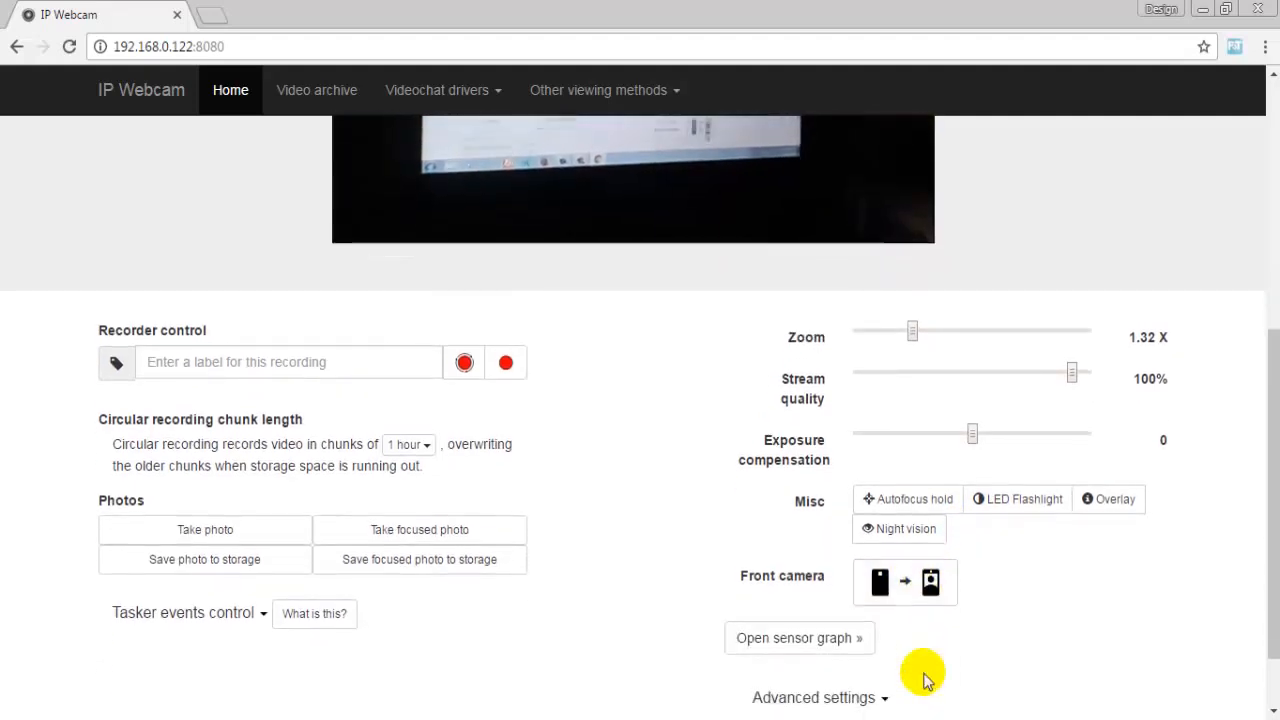
pyautogui.scroll(-3)
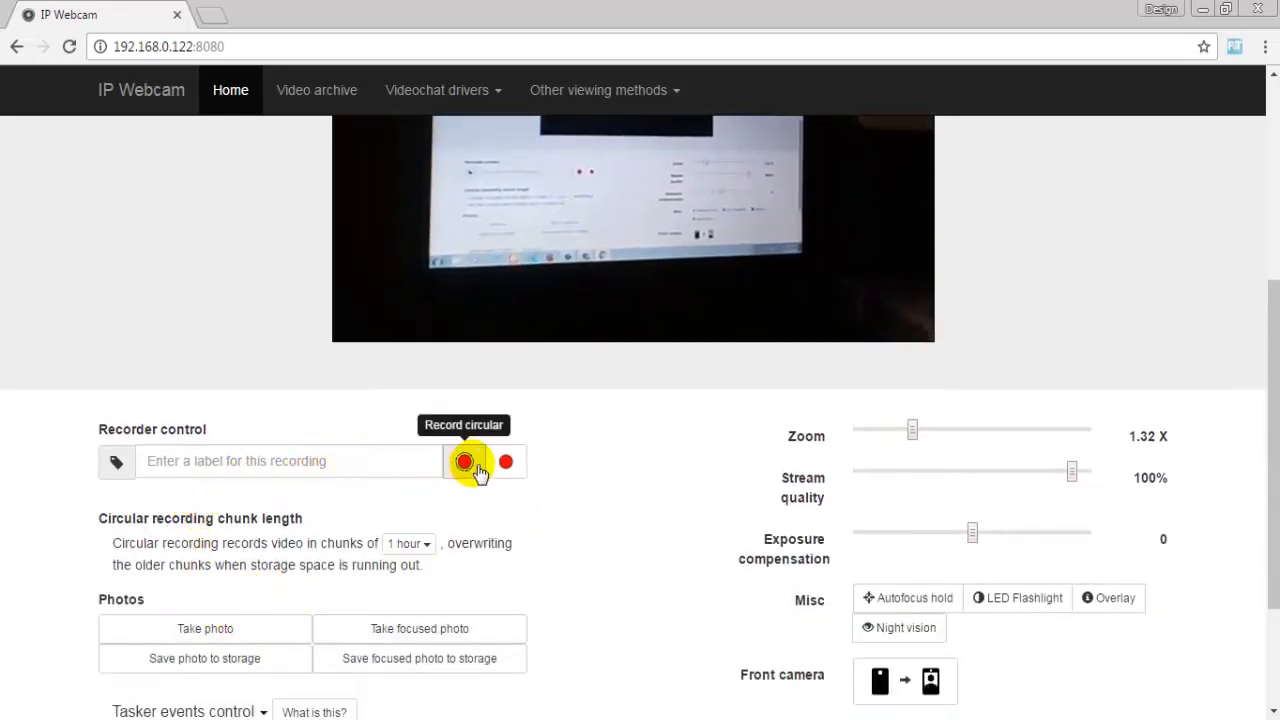
# Step: Record a circular clip to rec_2016-12-15_21-59.mkv, then stop the recording
pyautogui.click(465, 461)
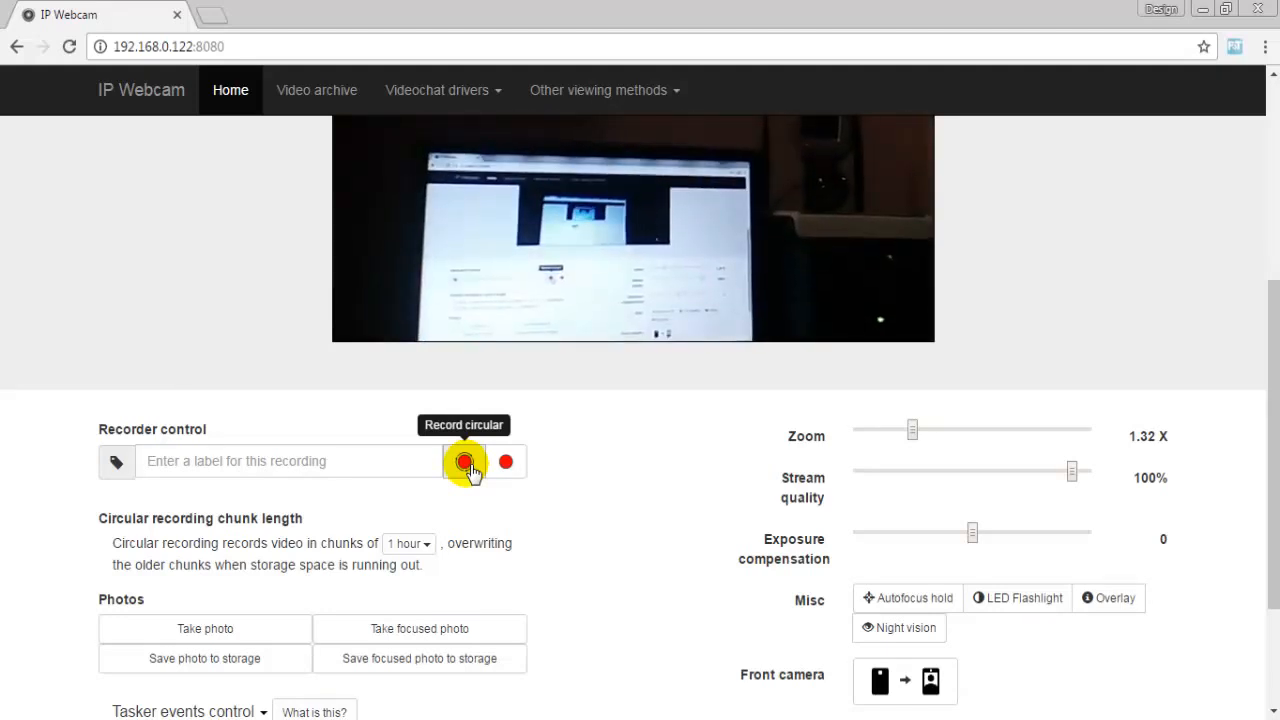
pyautogui.click(464, 461)
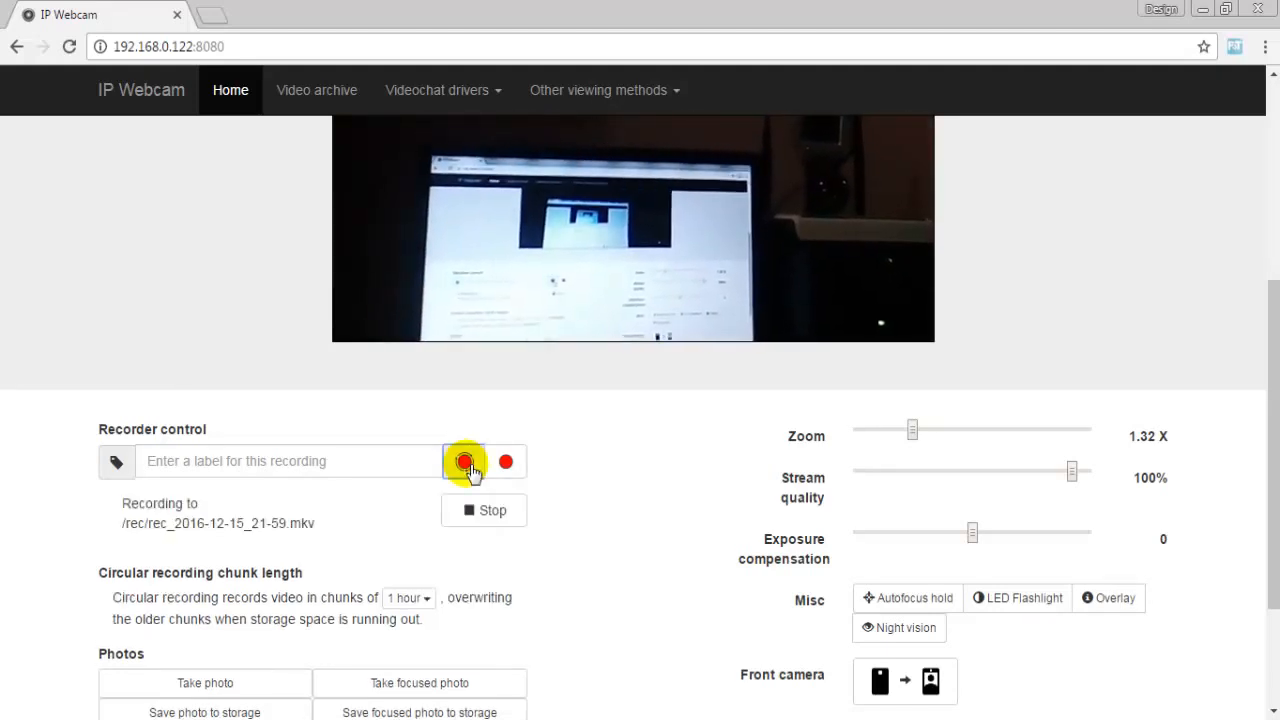
pyautogui.click(464, 461)
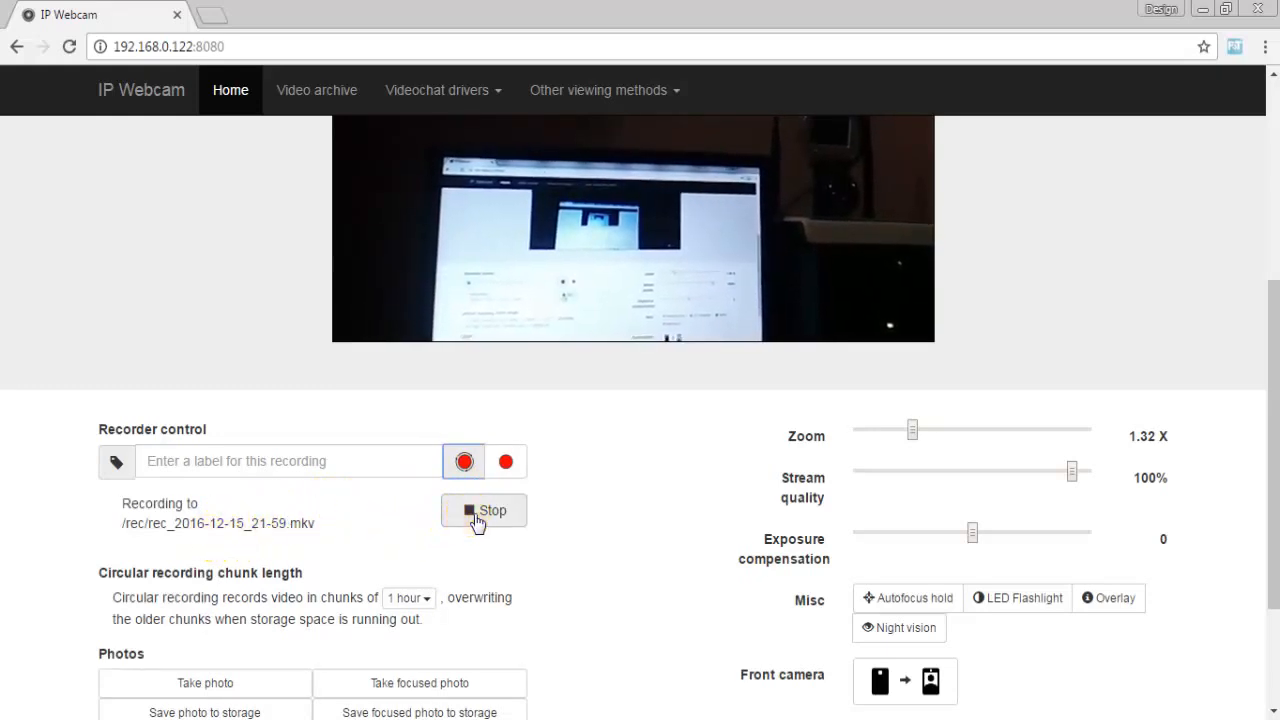
pyautogui.click(316, 90)
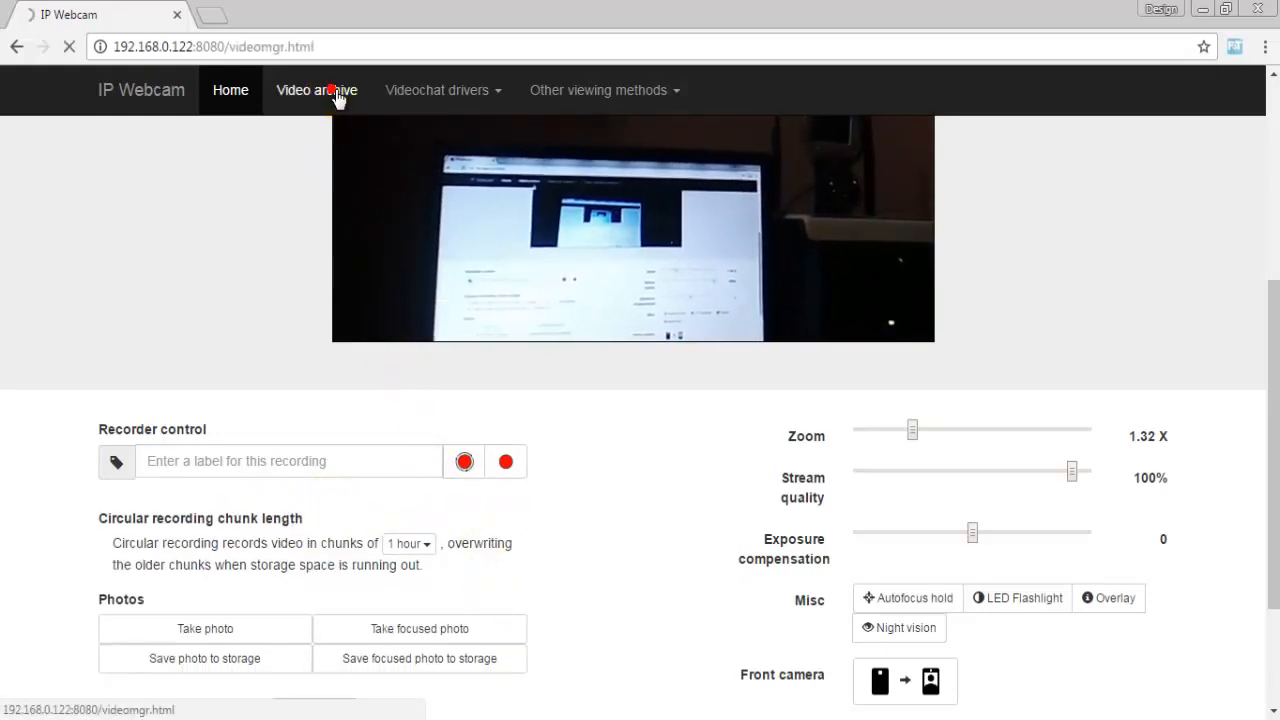
# Step: Browse the video archive's rec folder to the 0.26 MB rec_2016-12-15_21-59.mkv and cancel its download
pyautogui.click(317, 90)
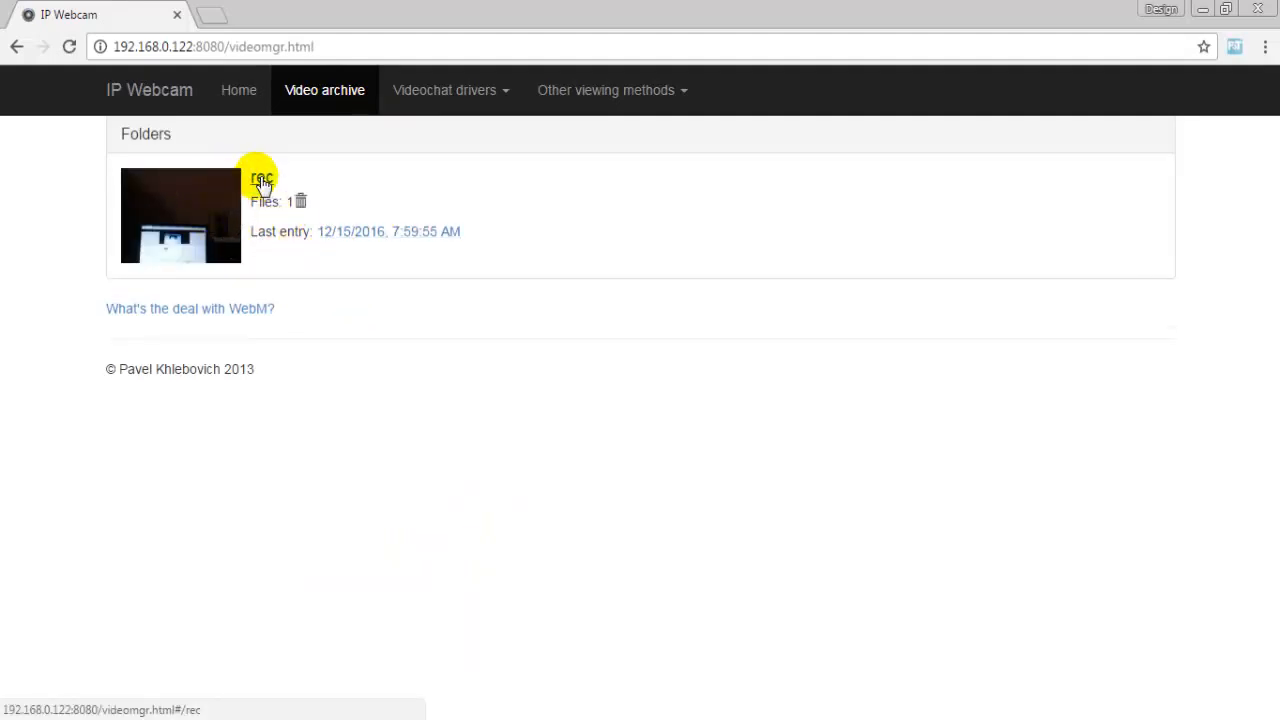
pyautogui.click(261, 178)
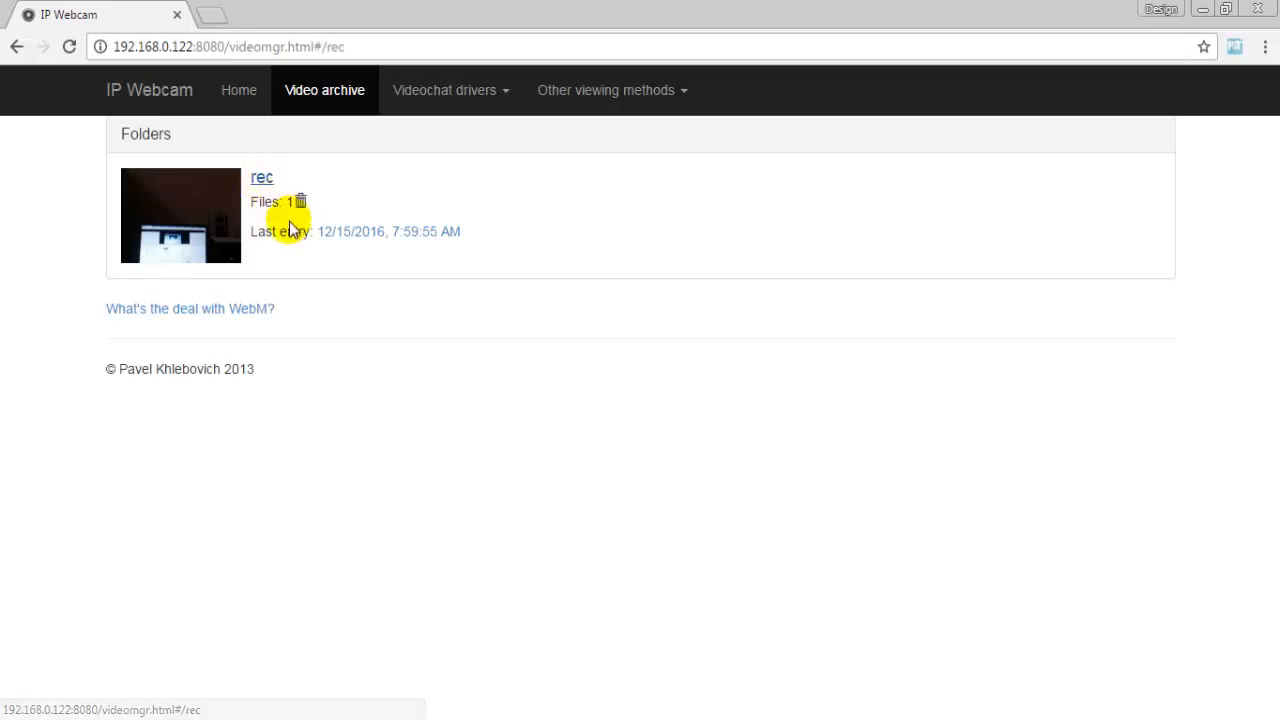
pyautogui.click(262, 177)
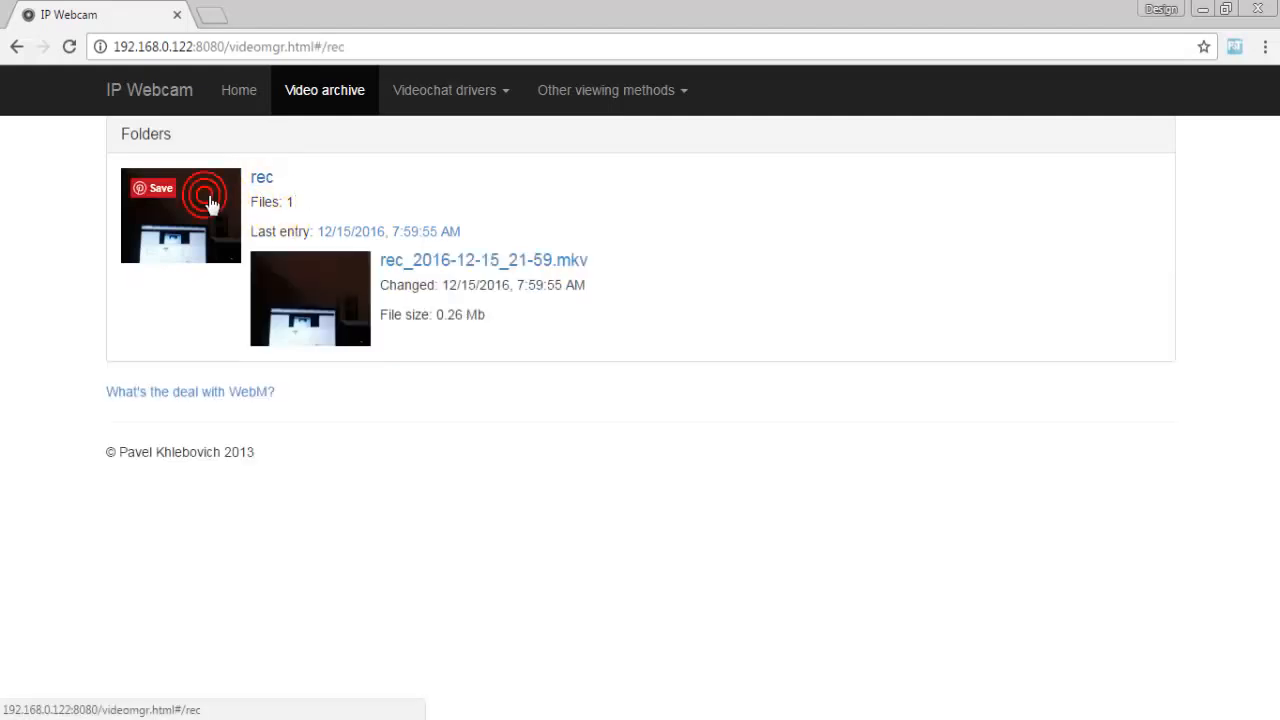
pyautogui.click(483, 259)
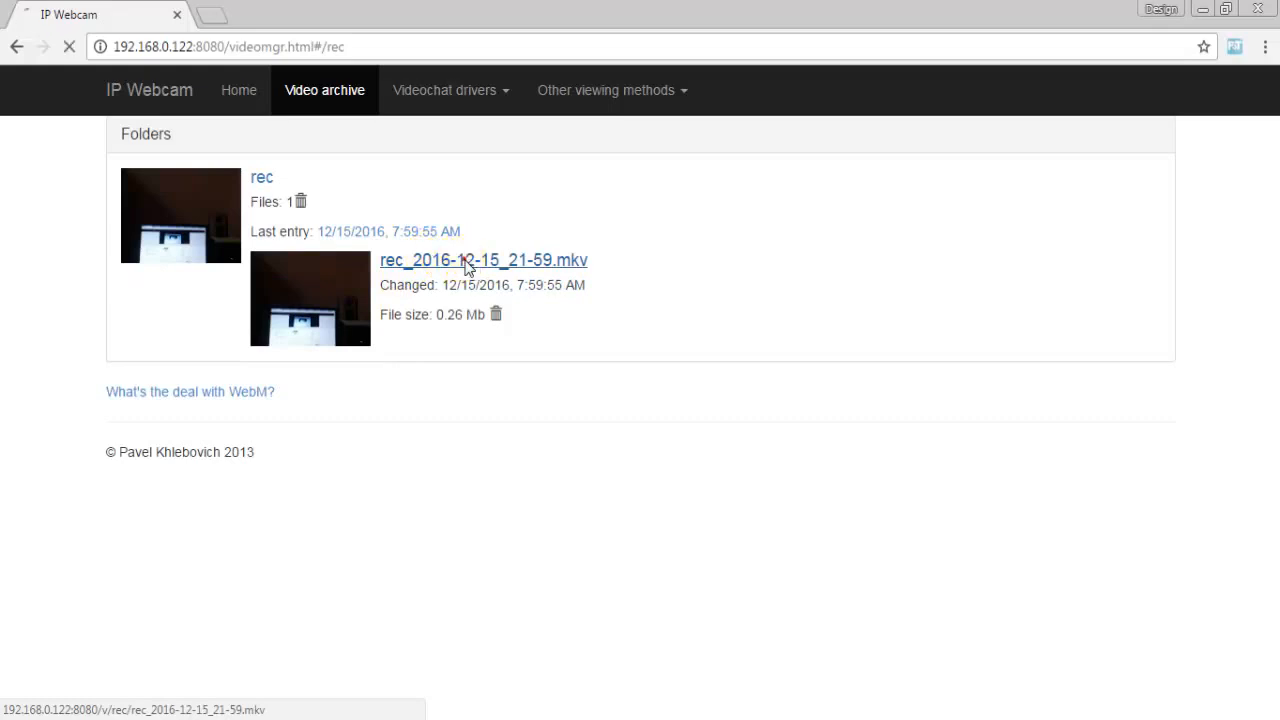
pyautogui.click(483, 260)
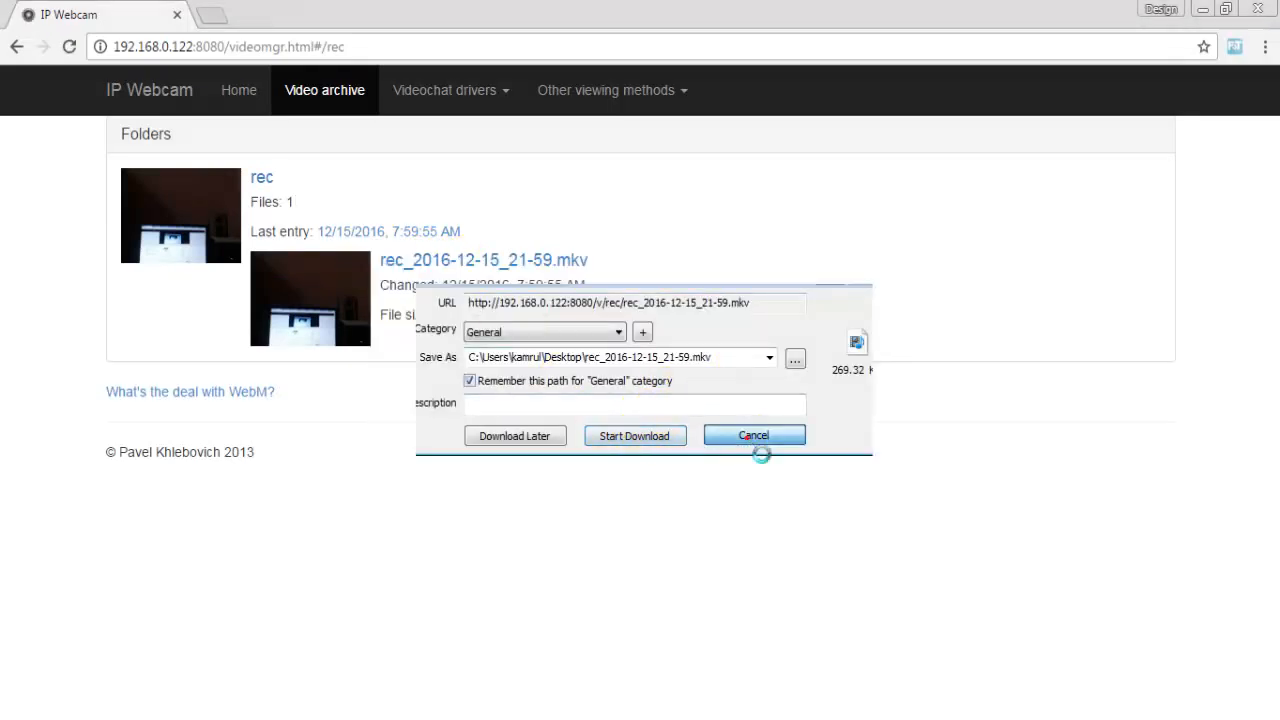
pyautogui.click(753, 435)
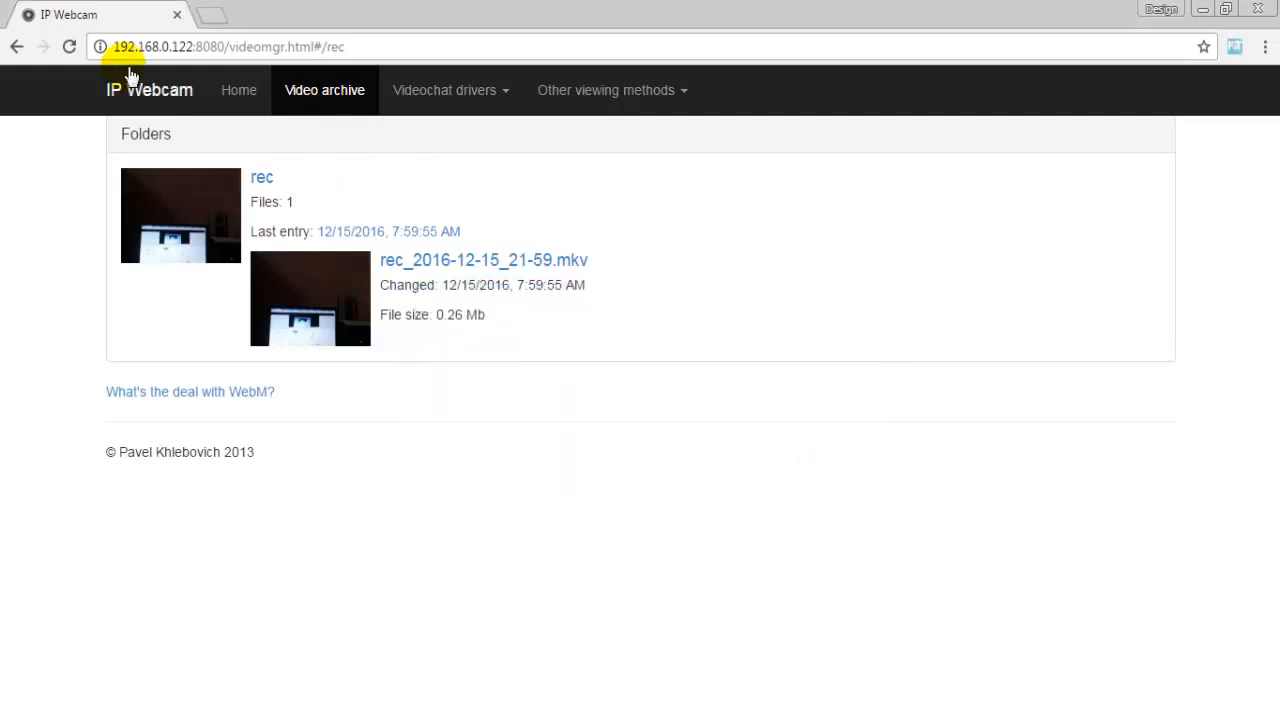